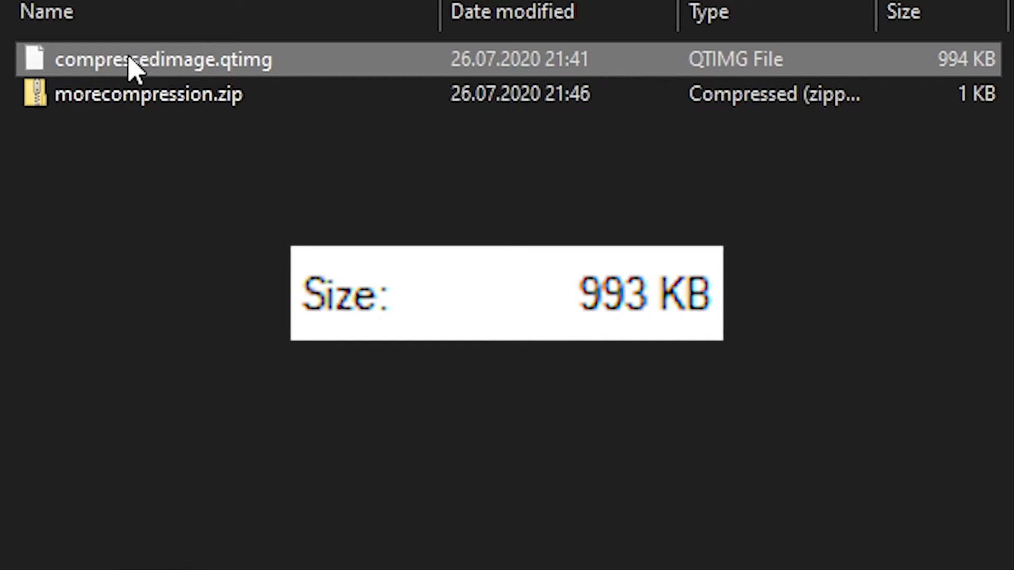
pyautogui.click(148, 94)
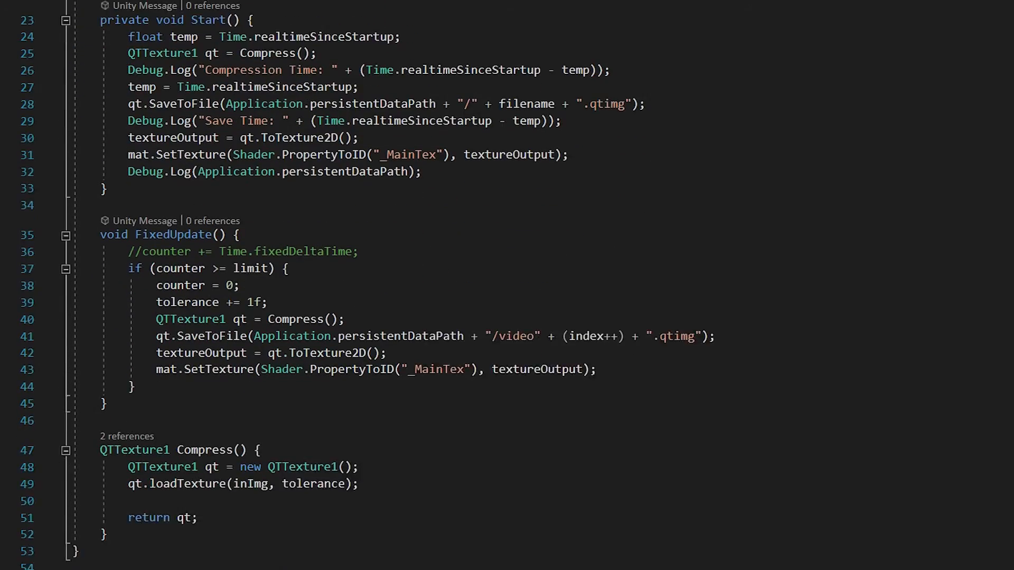
pyautogui.scroll(-3)
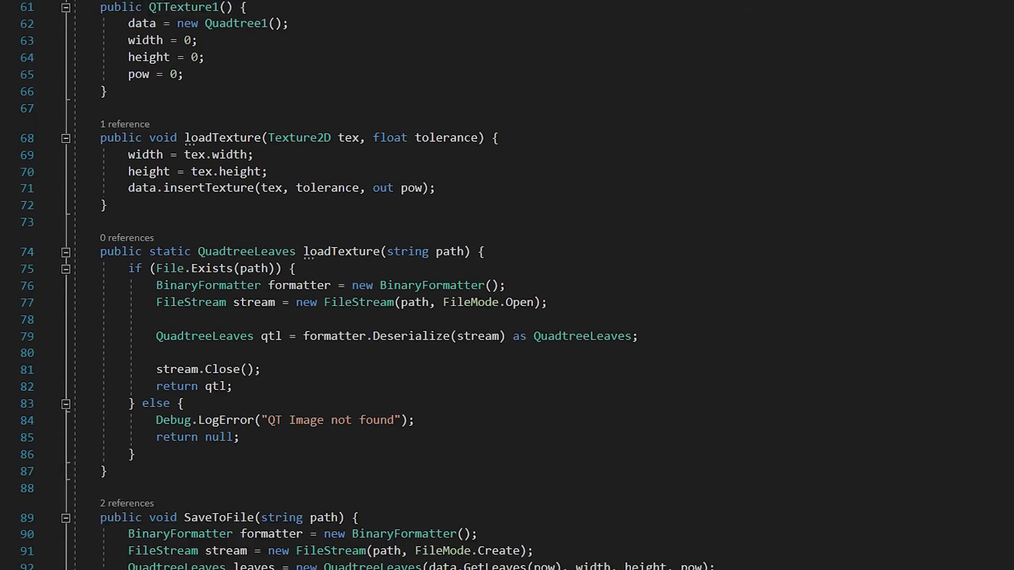
pyautogui.scroll(-3)
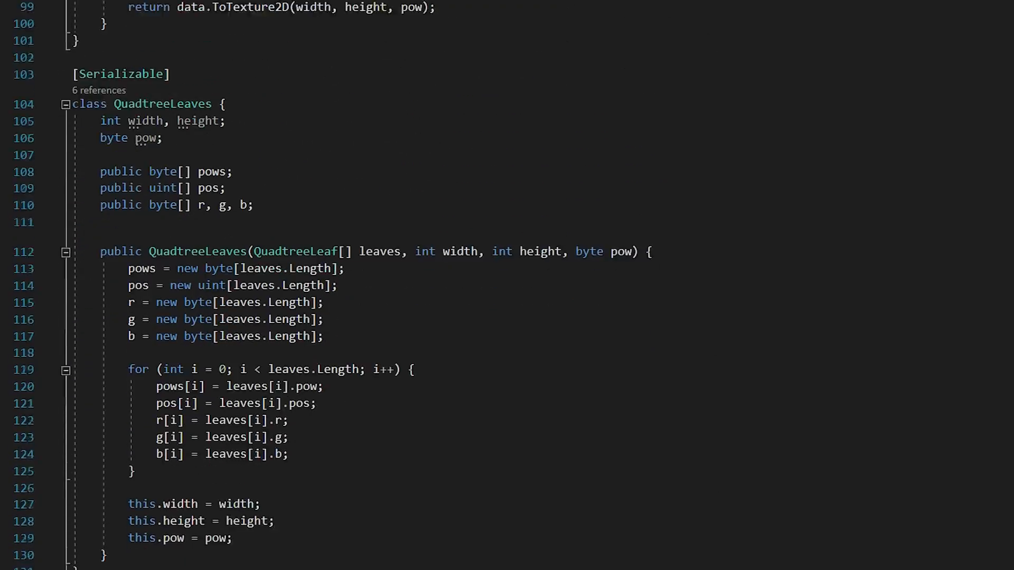
pyautogui.scroll(-3)
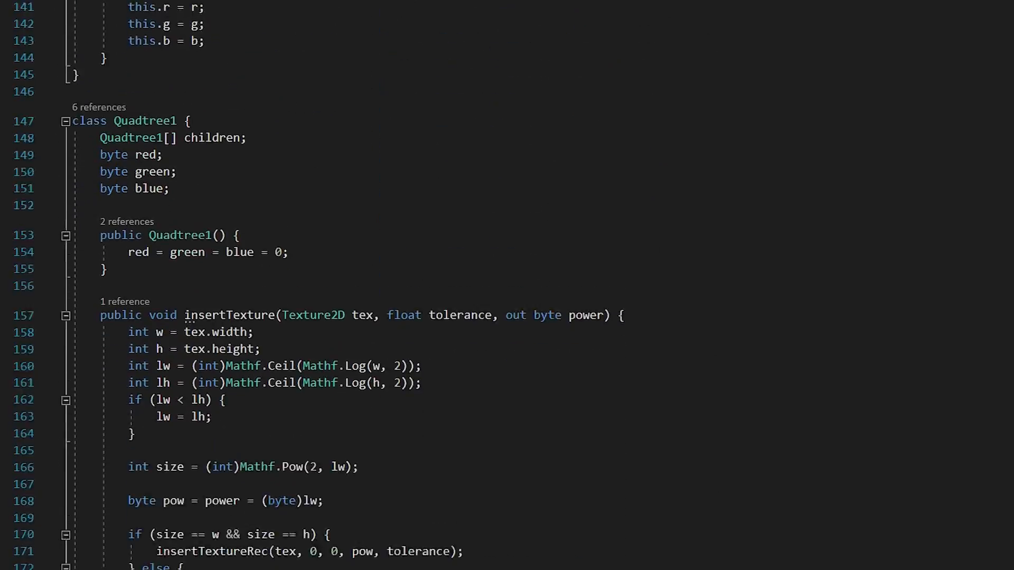
pyautogui.scroll(-3)
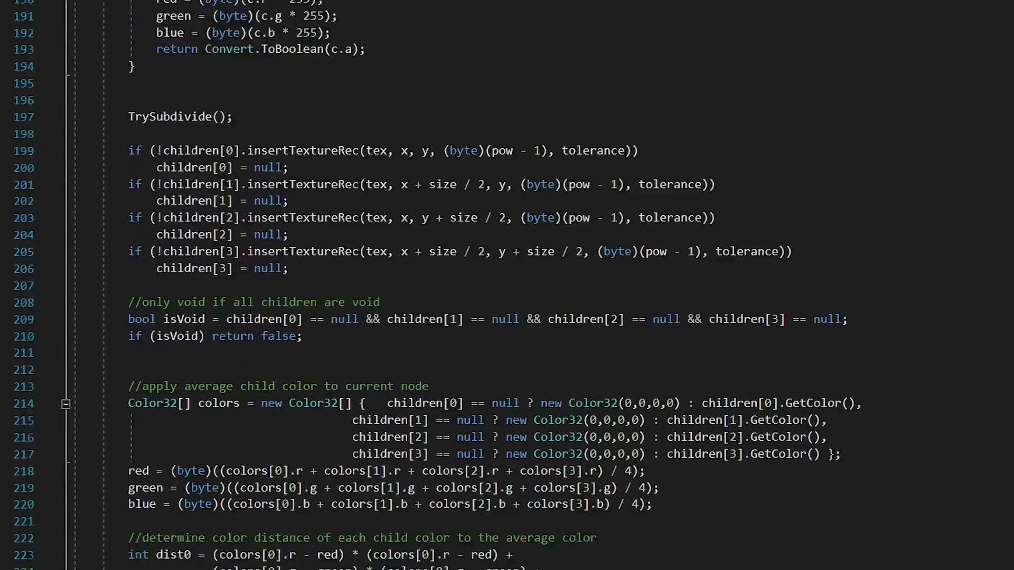
pyautogui.scroll(-3)
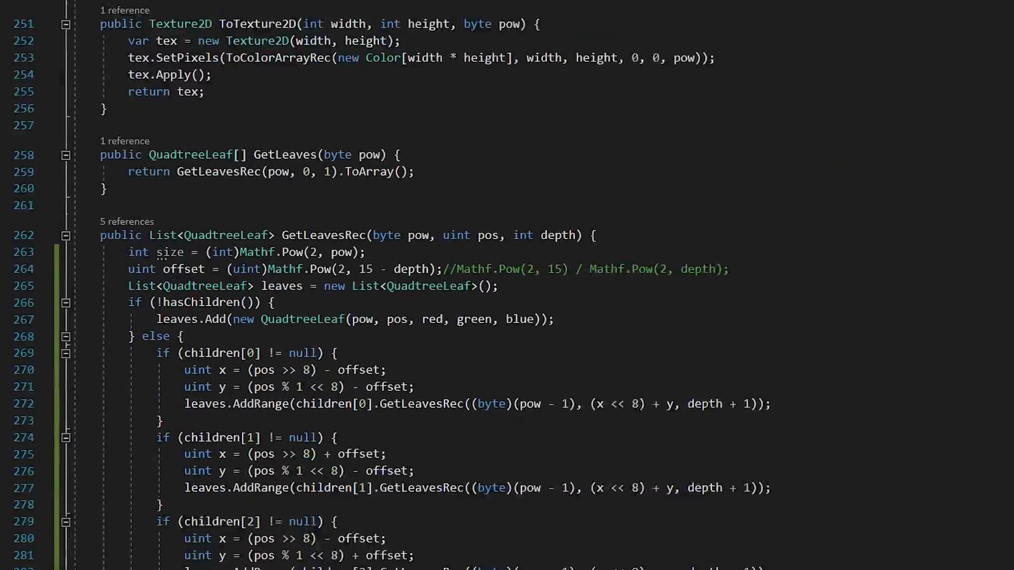
pyautogui.scroll(-3)
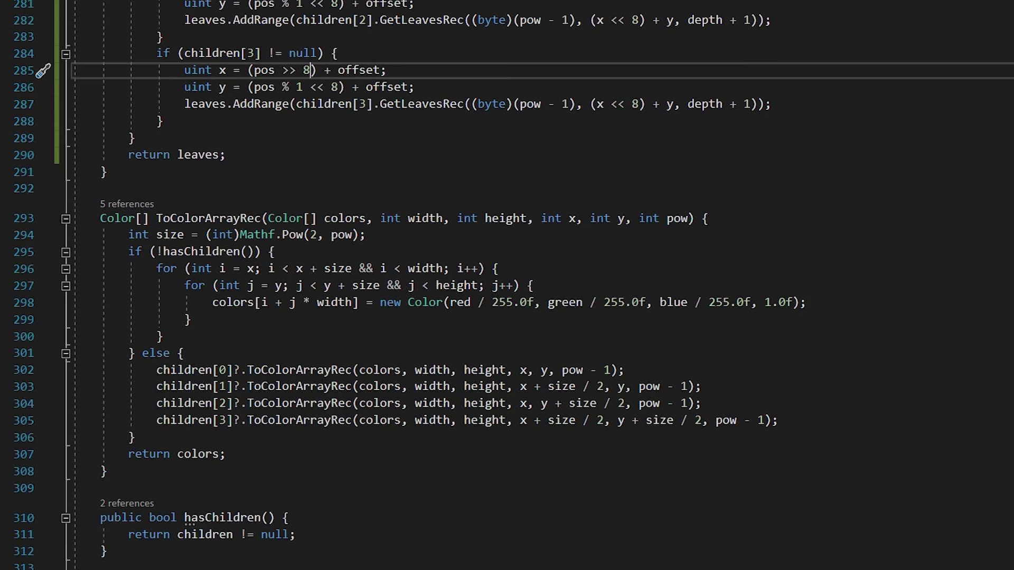